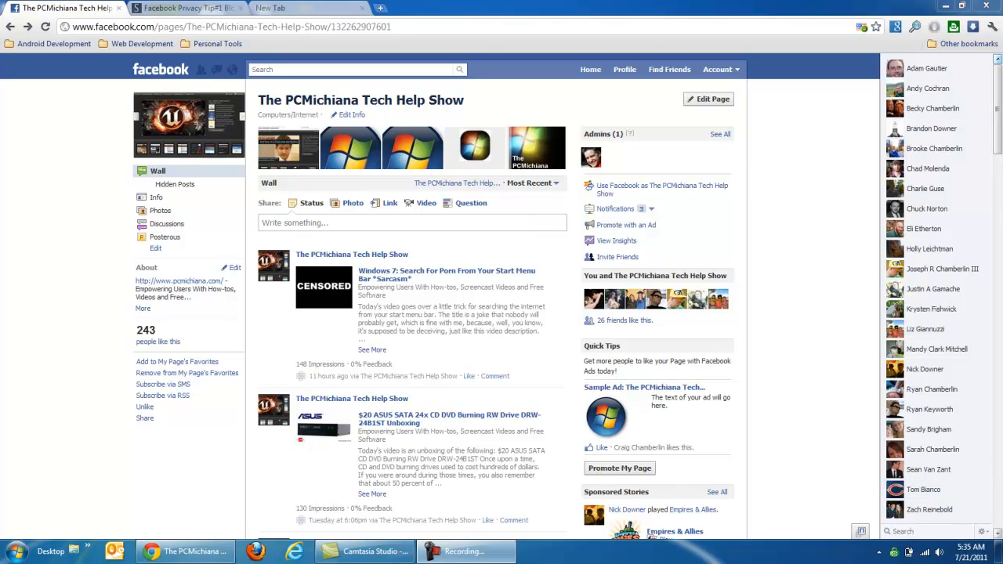
Open Privacy Settings from the top-right Account menu, showing the Custom sharing setup
click(717, 68)
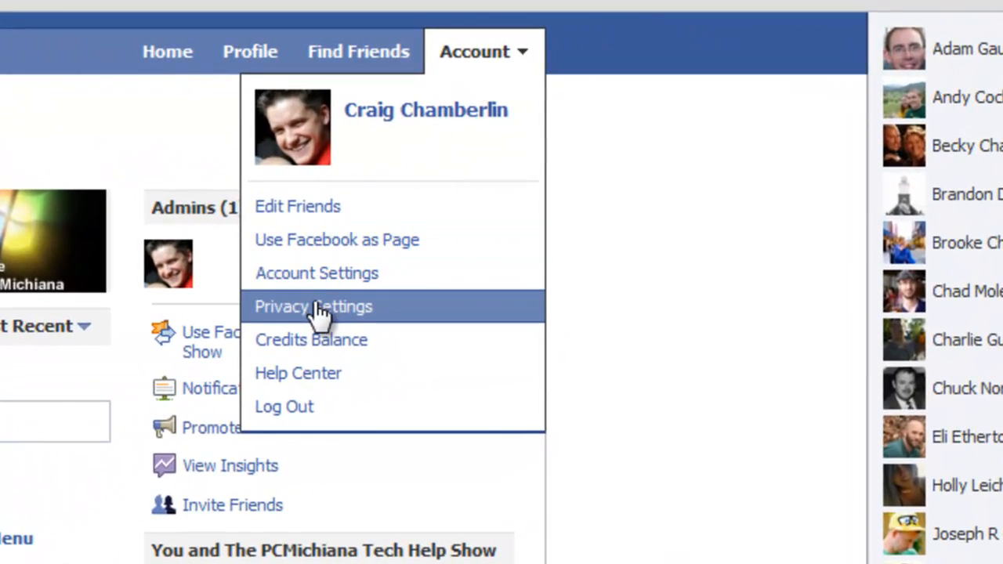
click(313, 307)
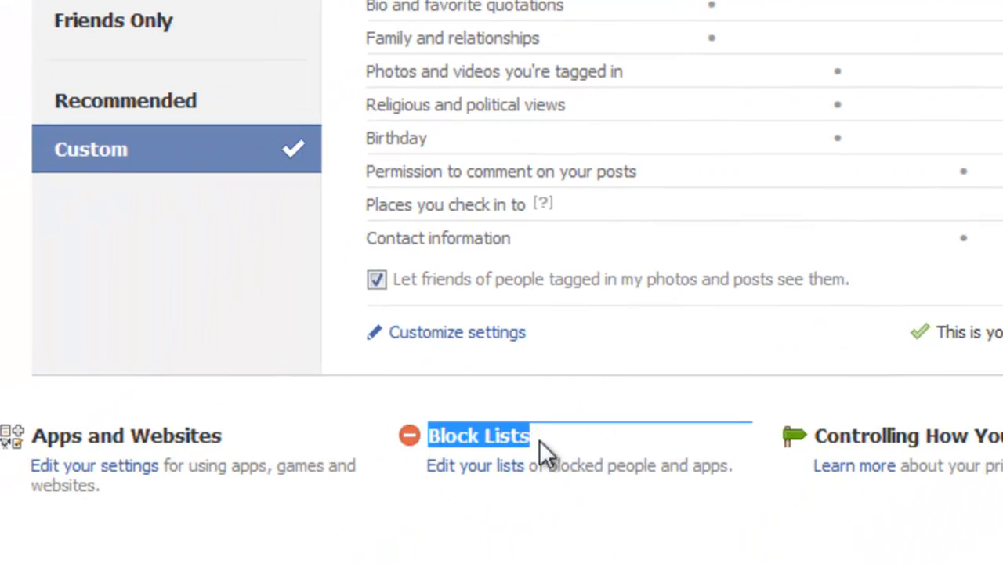
mouse_move(475, 466)
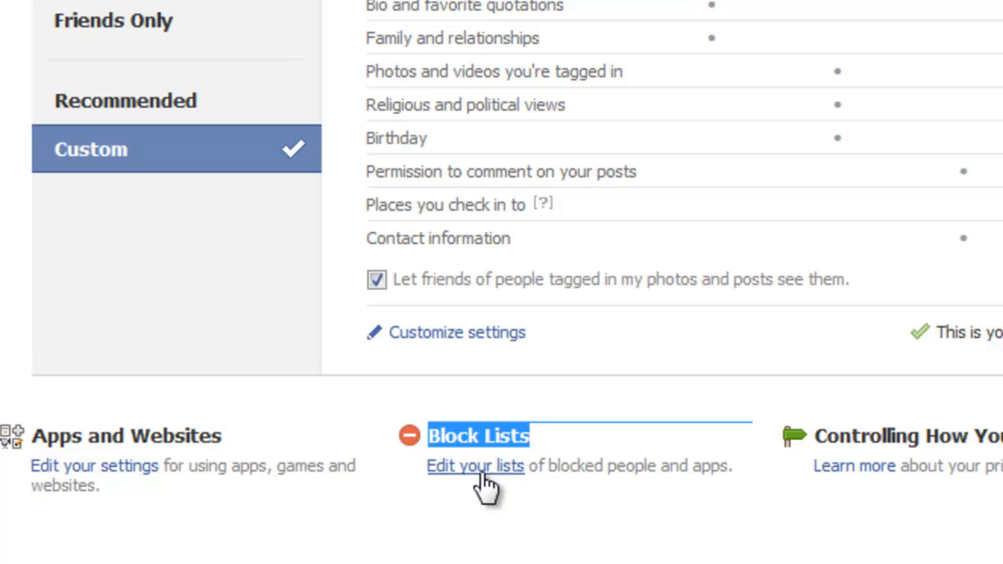
mouse_move(439, 470)
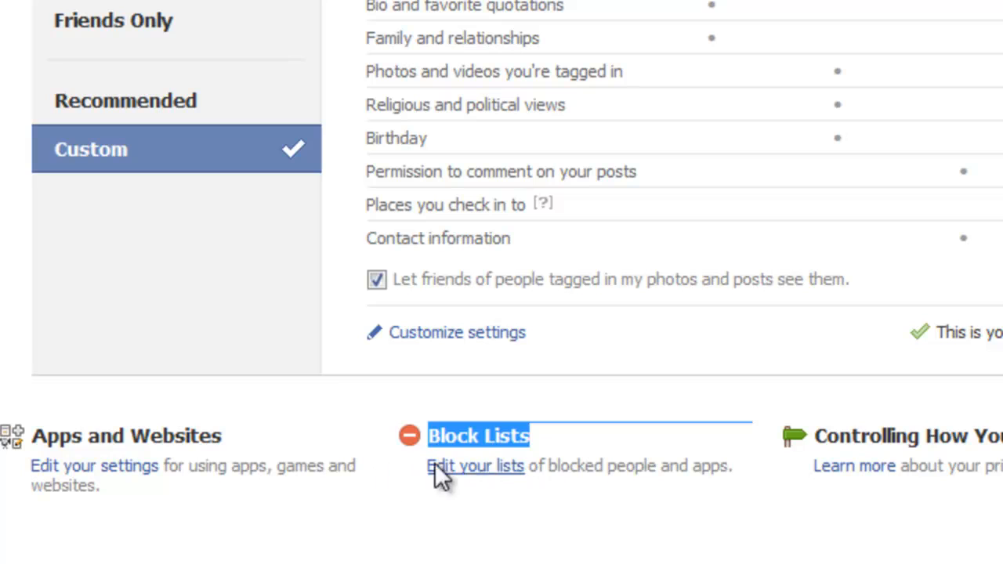
mouse_move(463, 489)
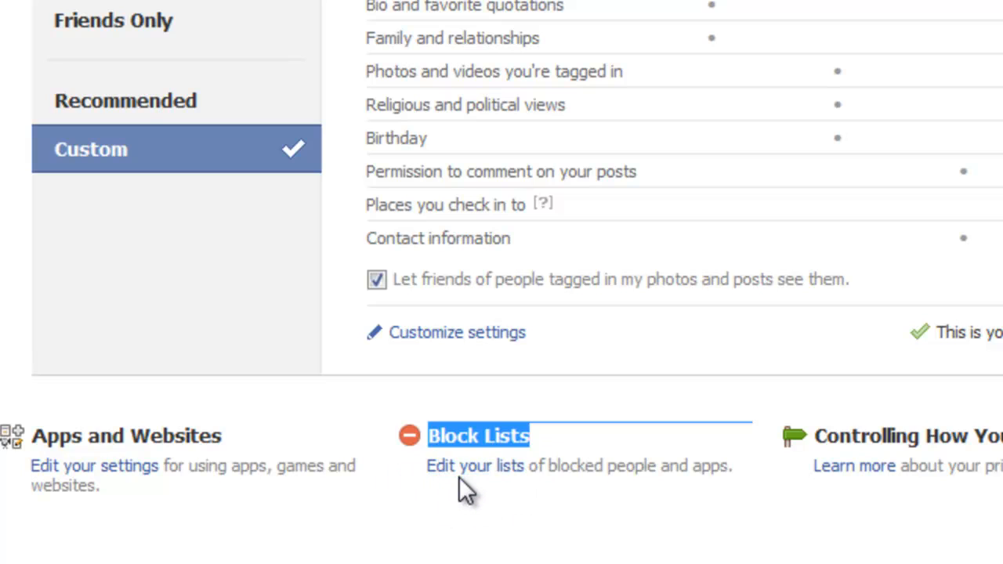
mouse_move(523, 501)
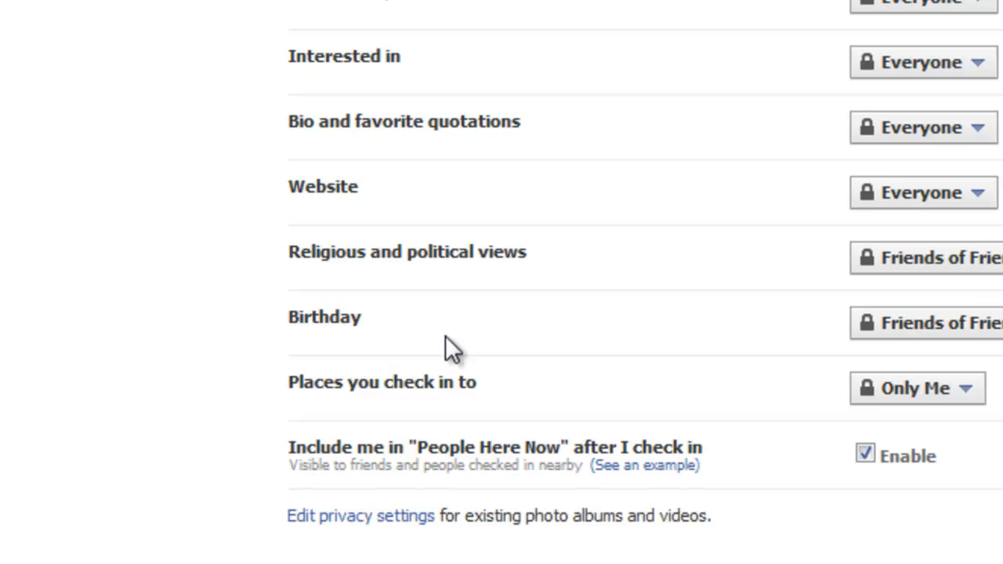
mouse_move(341, 164)
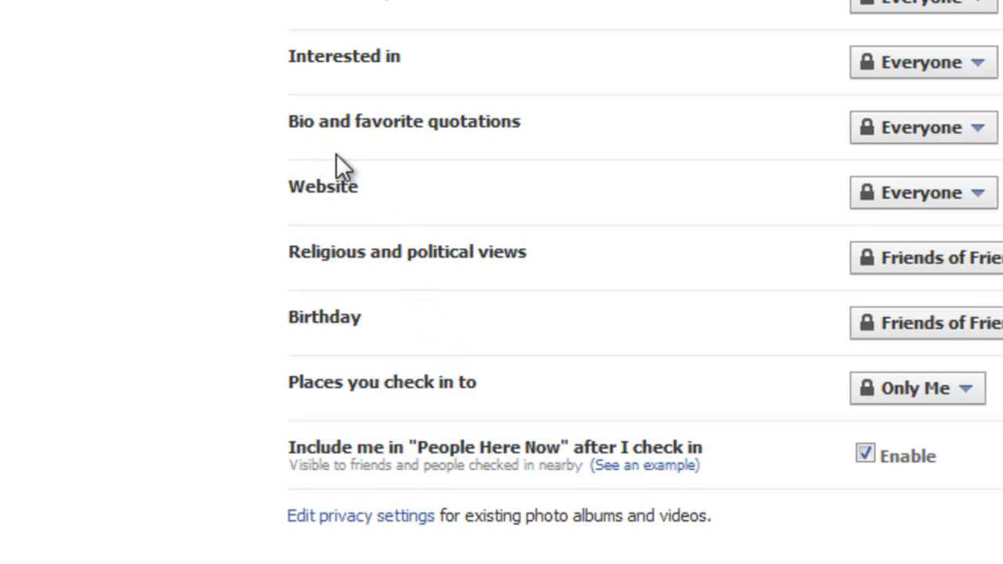
mouse_move(376, 192)
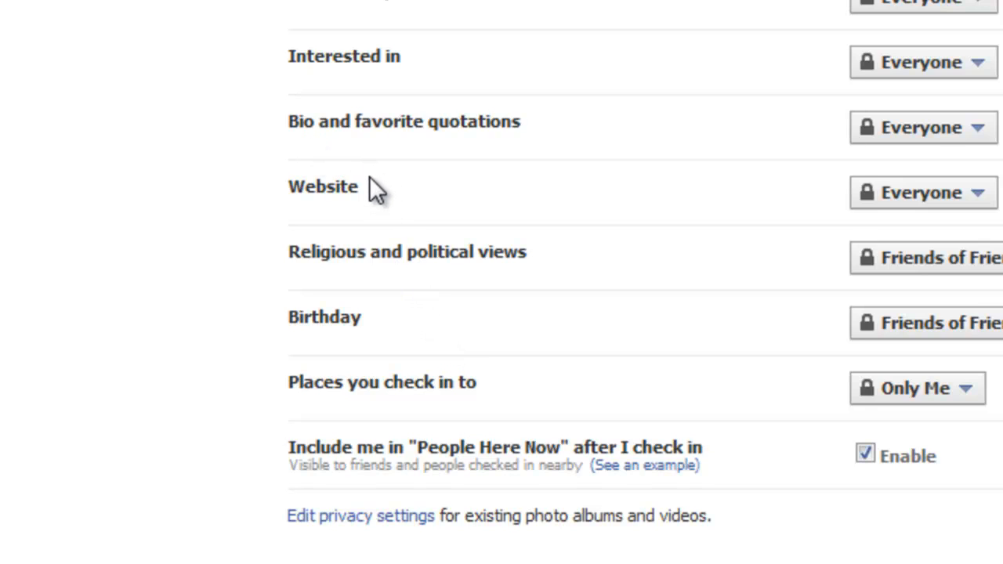
mouse_move(407, 180)
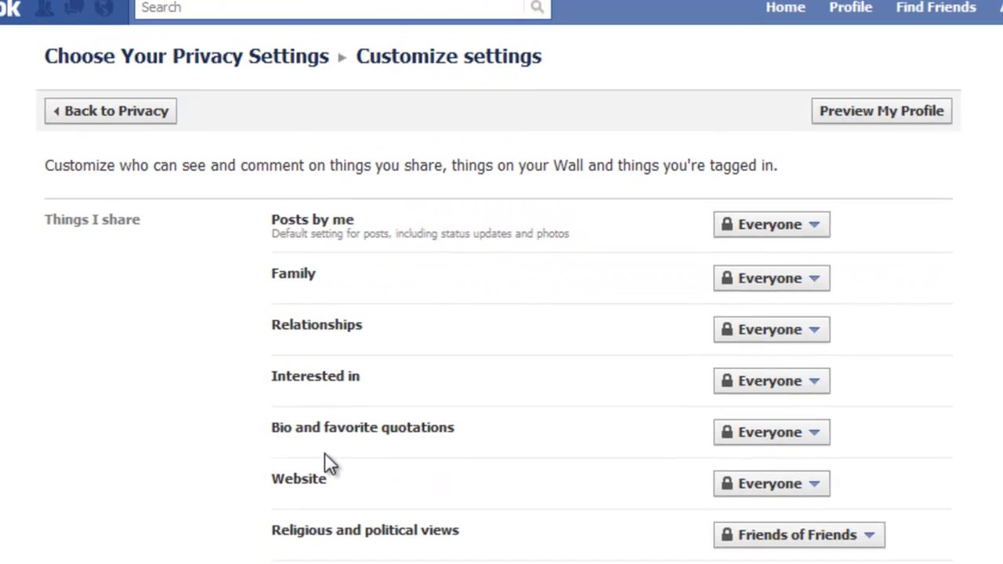
scroll(down, 3)
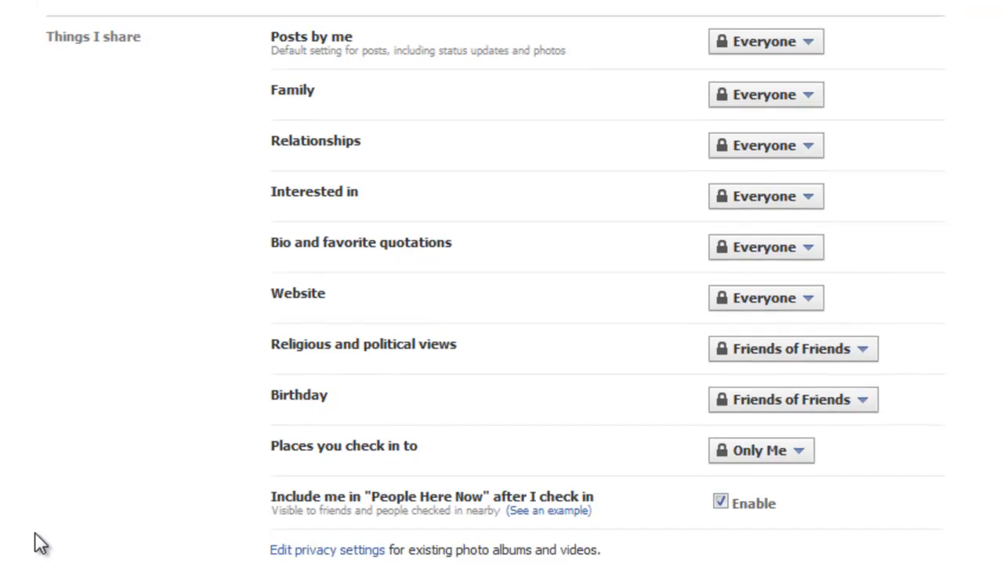
scroll(down, 3)
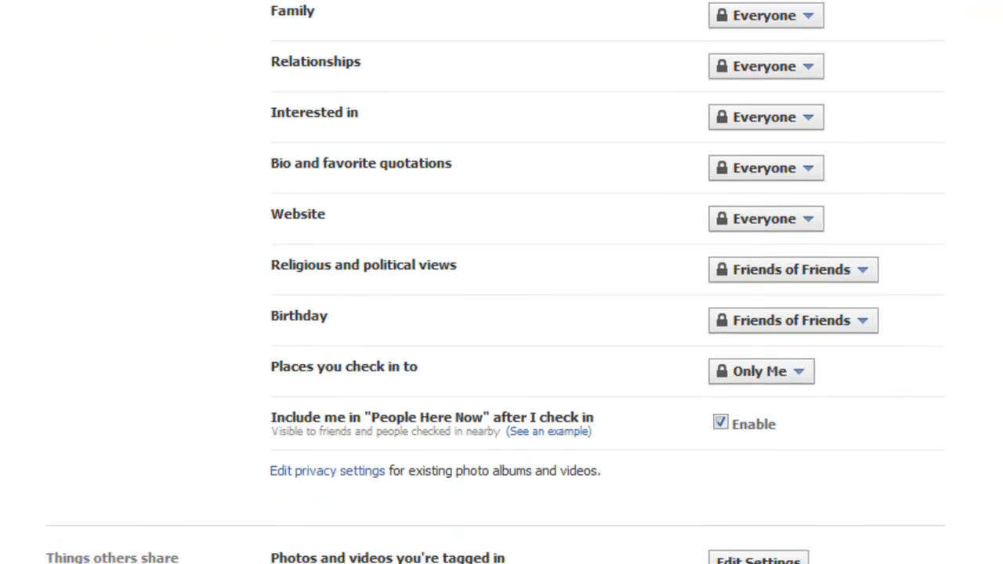
scroll(down, 3)
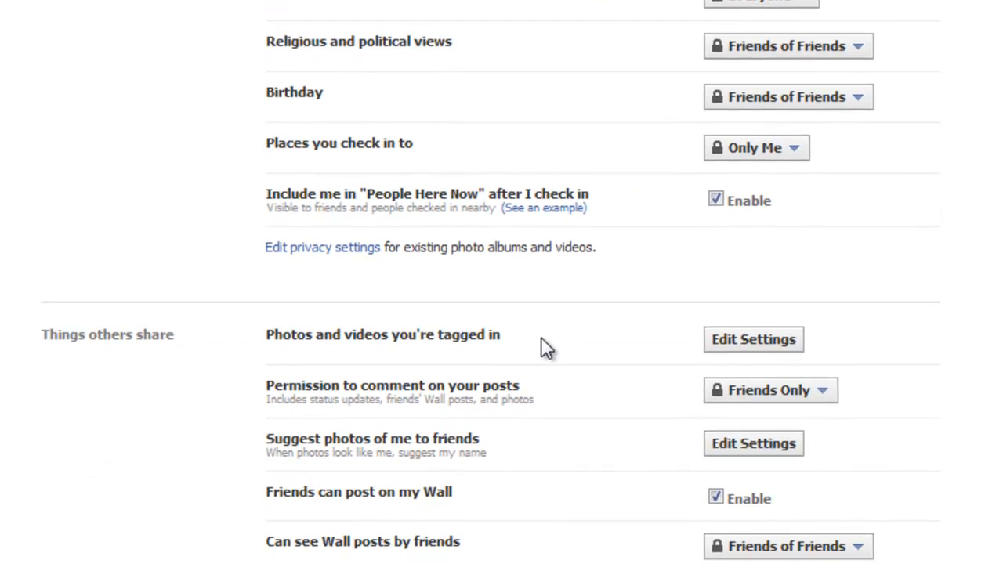
mouse_move(241, 362)
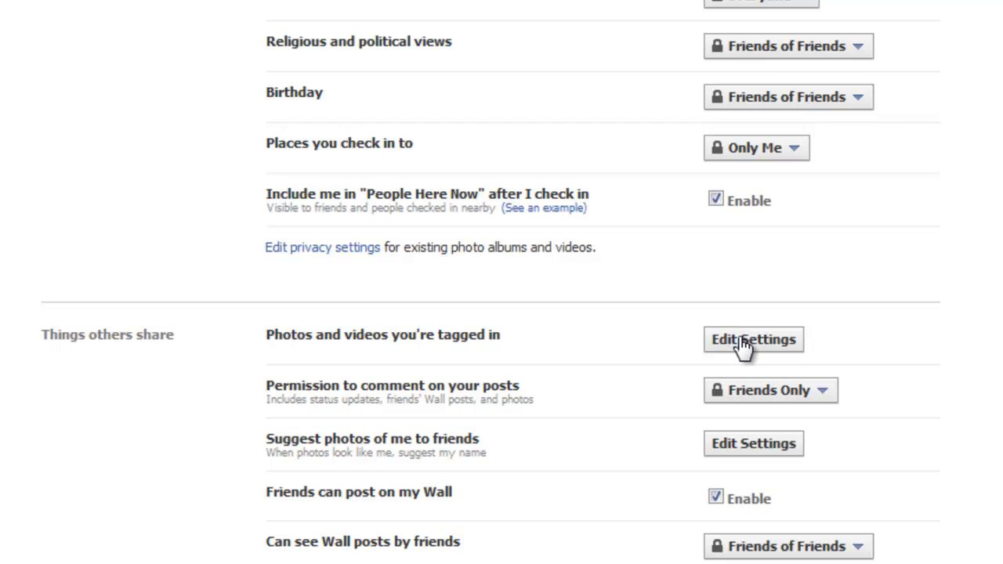
mouse_move(328, 355)
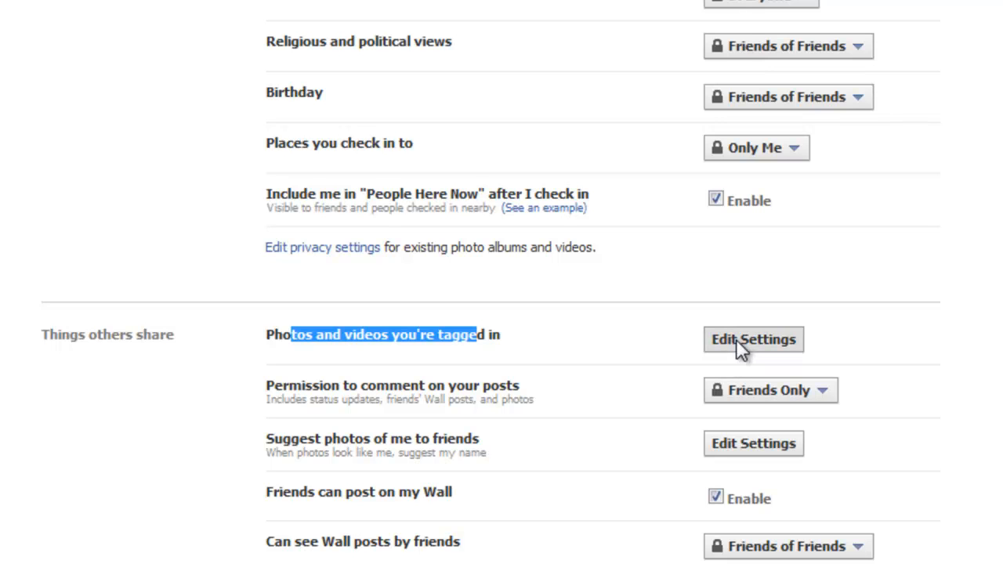
click(752, 339)
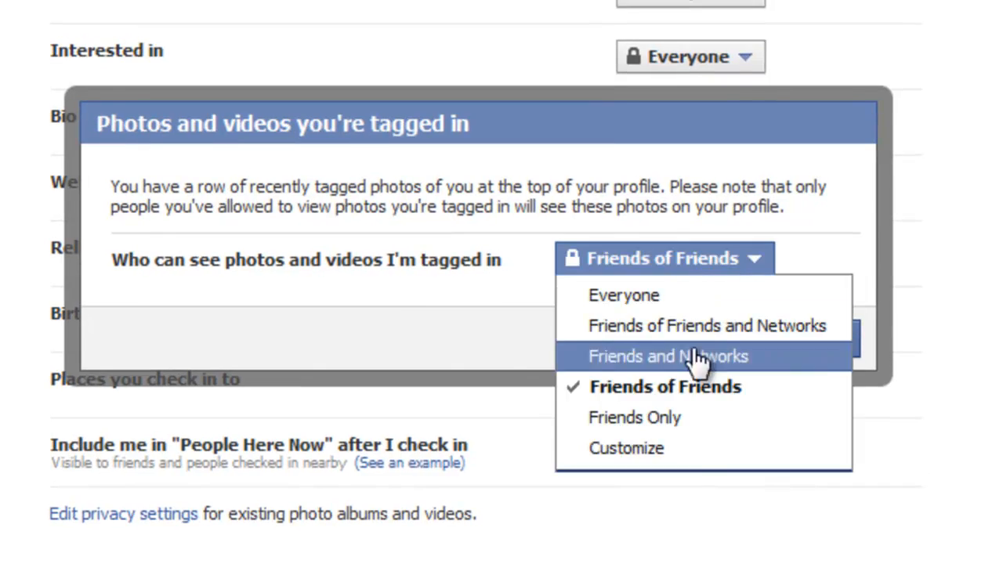
click(626, 448)
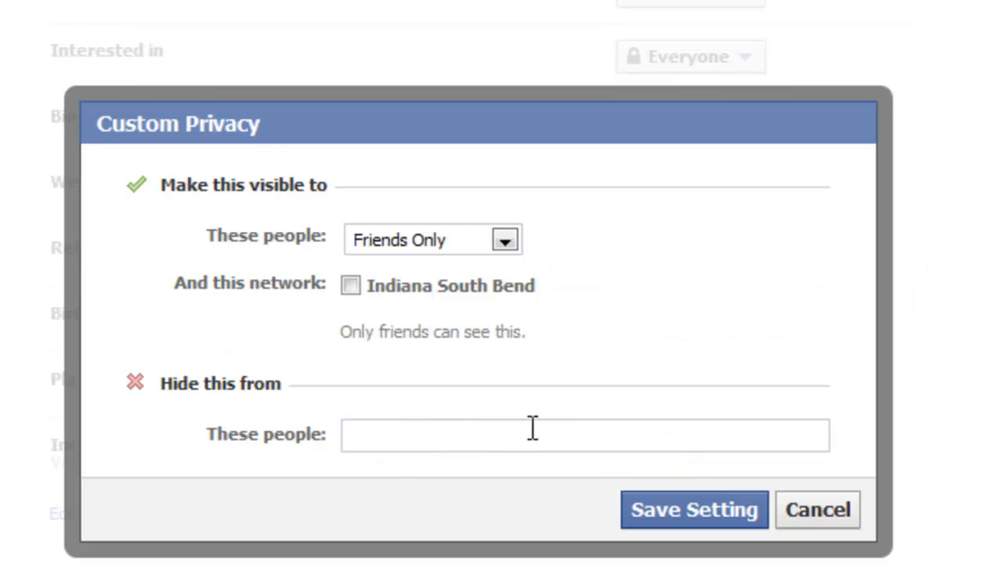
click(817, 509)
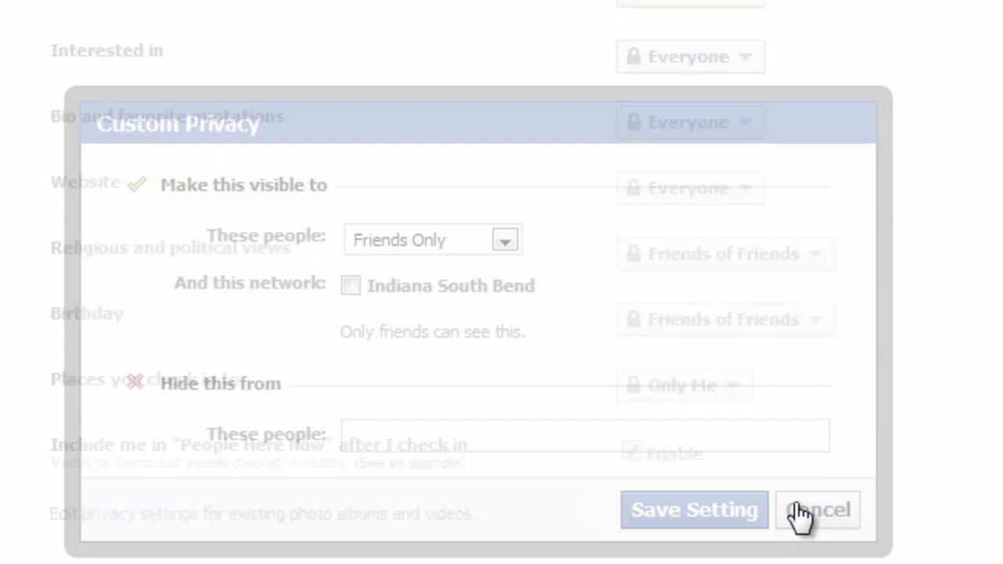
click(817, 509)
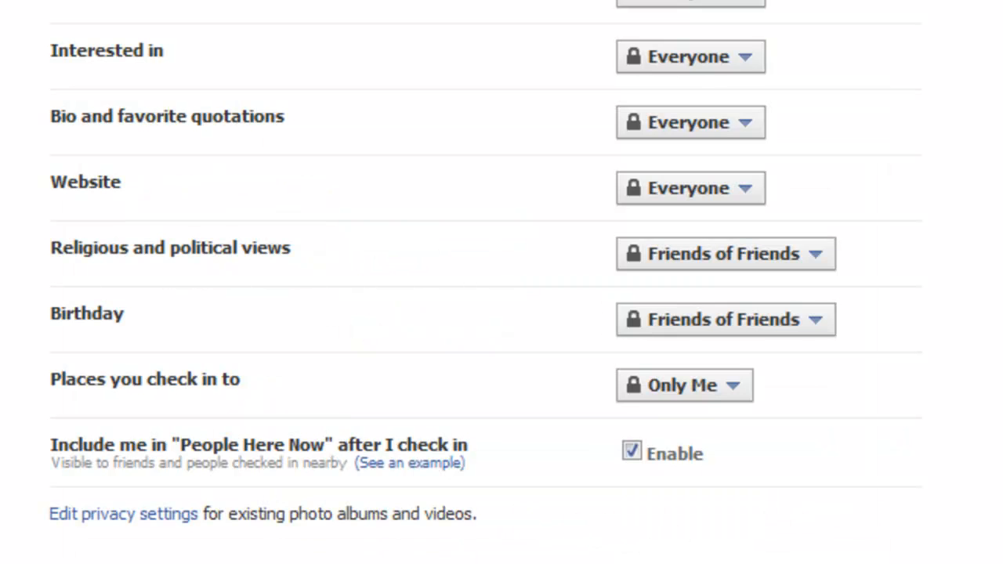
scroll(up, 3)
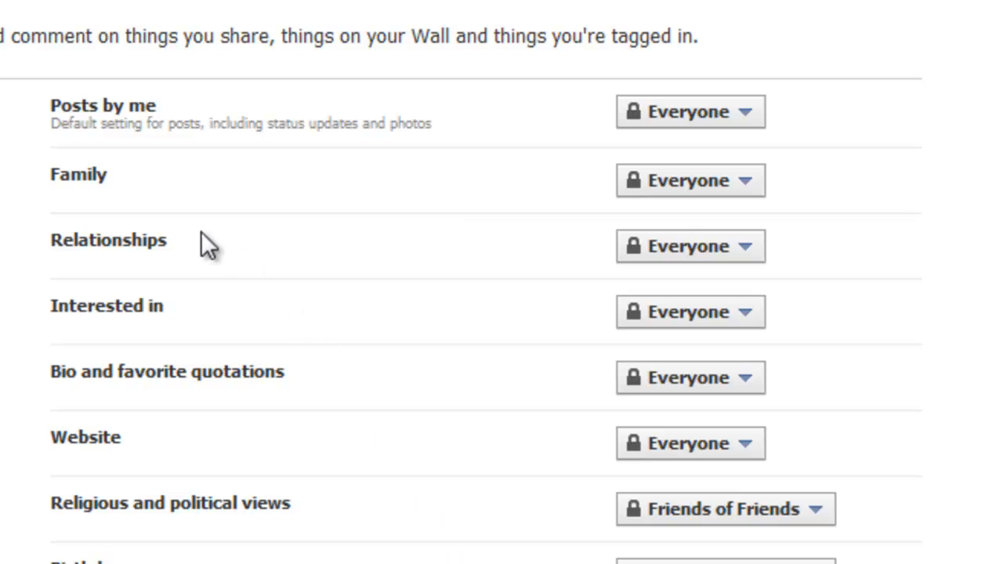
mouse_move(241, 126)
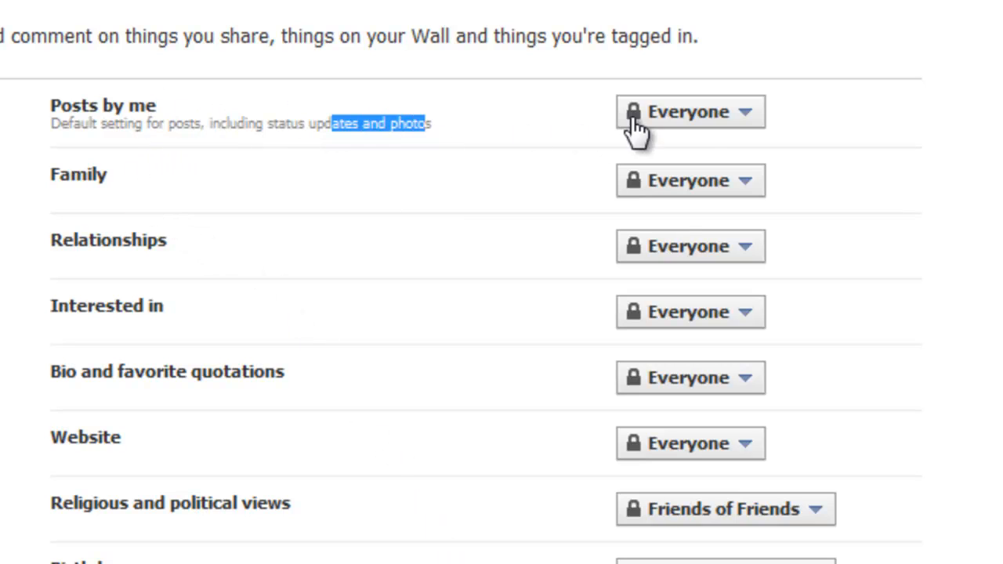
click(689, 111)
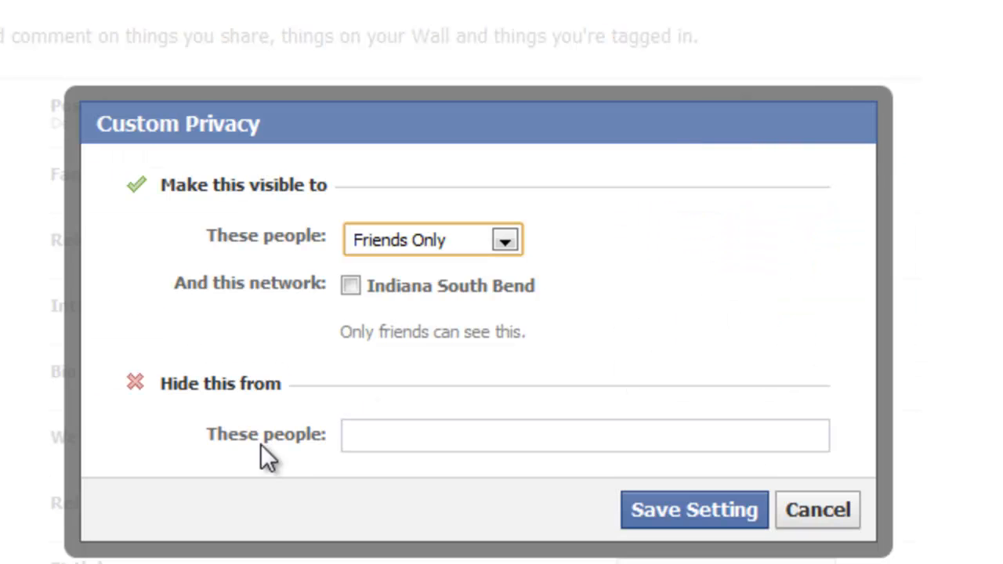
click(583, 436)
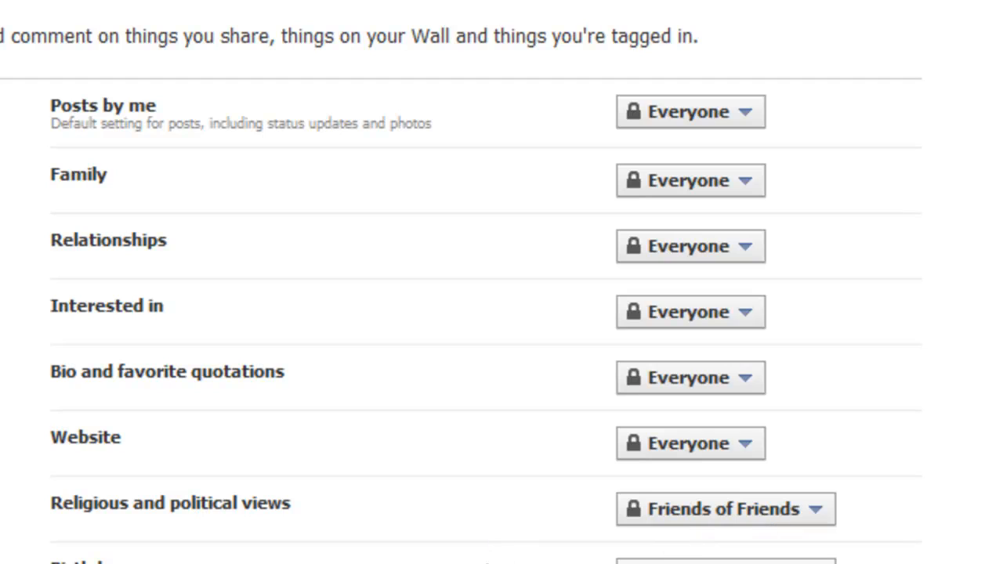
mouse_move(466, 519)
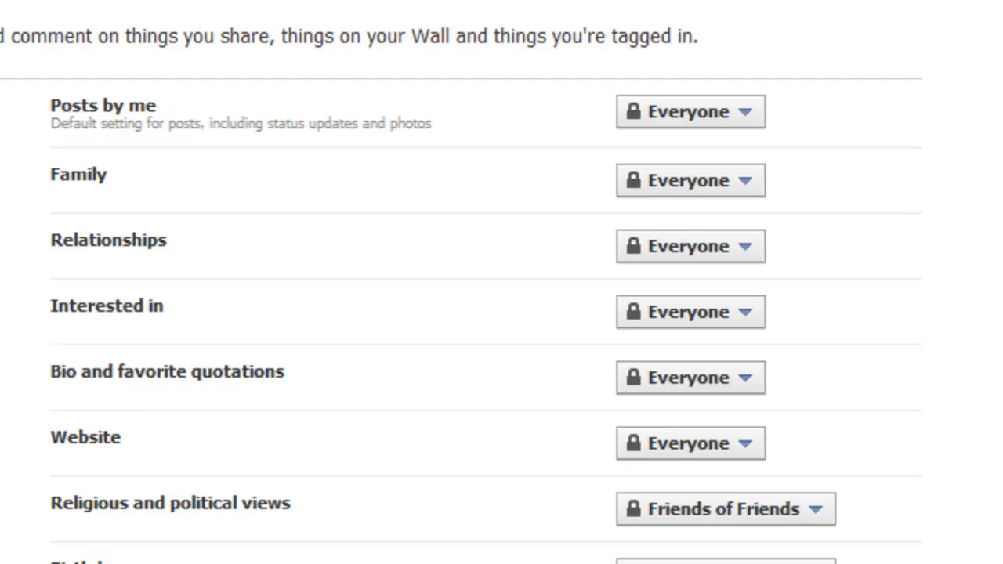
mouse_move(55, 145)
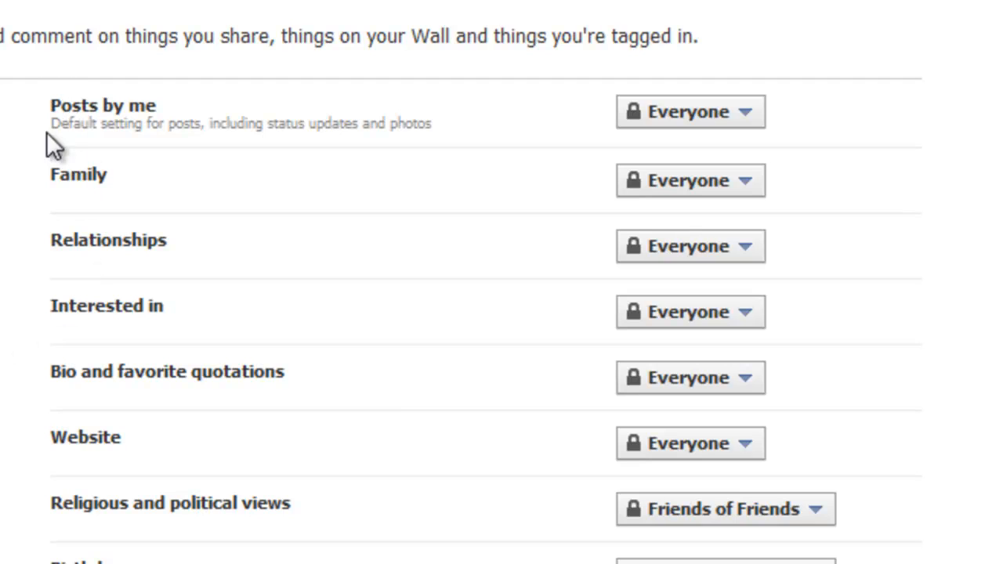
mouse_move(241, 345)
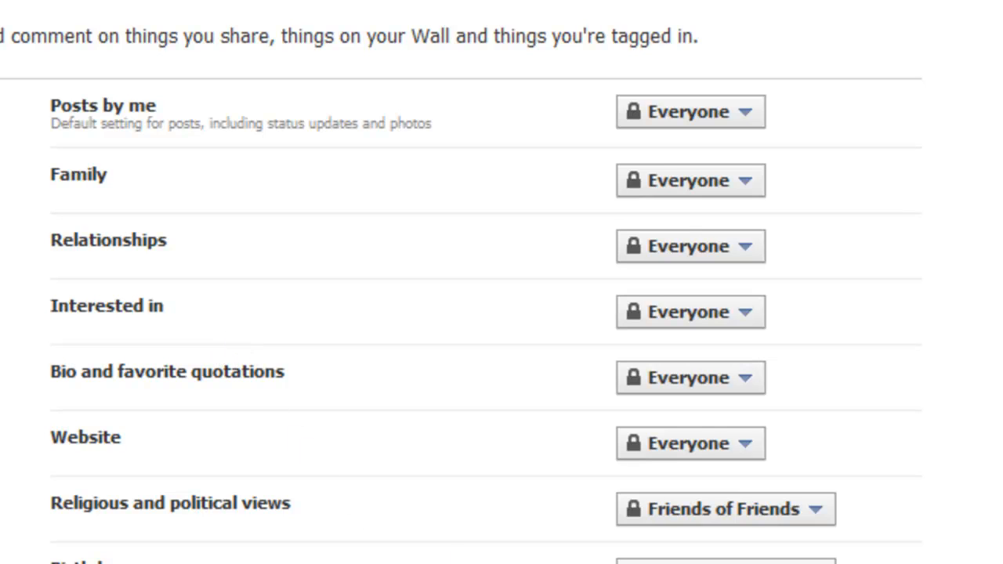
scroll(down, 3)
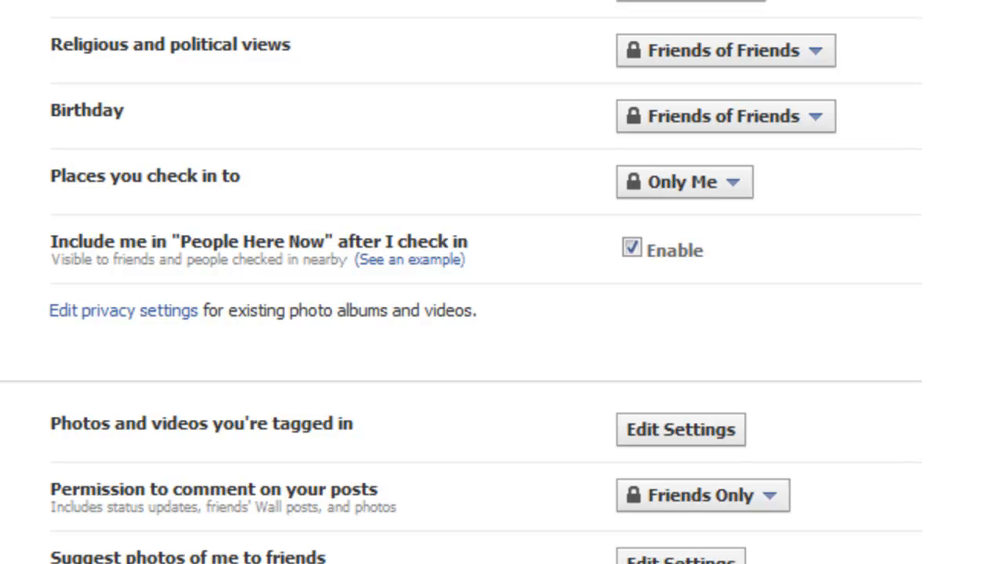
scroll(down, 3)
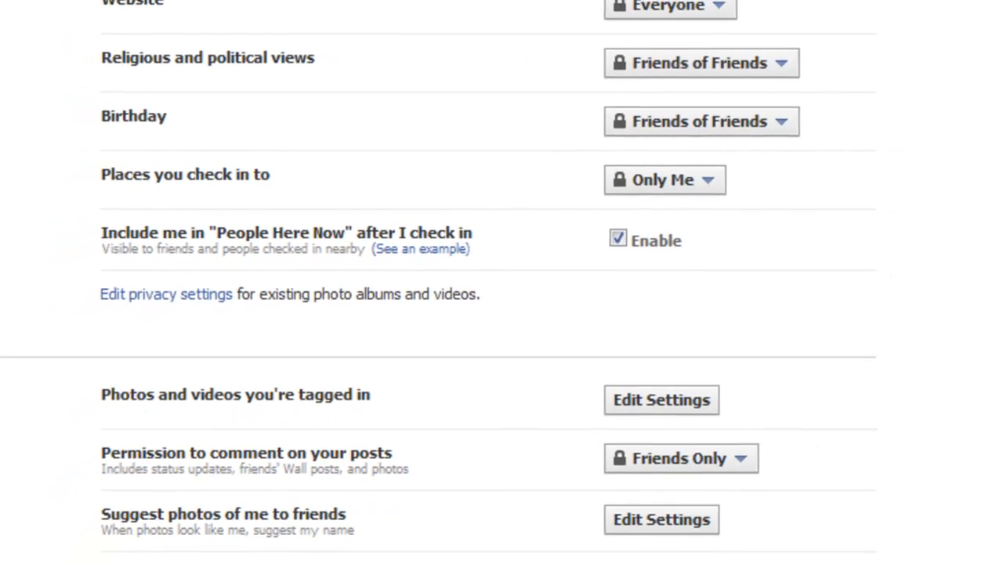